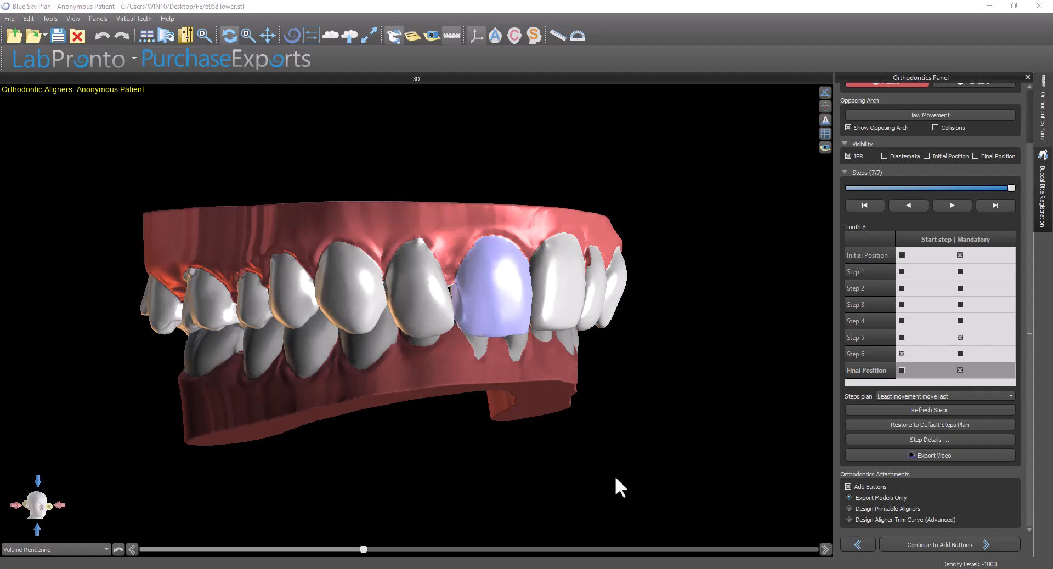
- Inspect the arches from several angles and keep Add Buttons checked for the aligner design
{"action": "left_click_drag", "start_coordinate": [618, 487], "coordinate": [621, 352]}
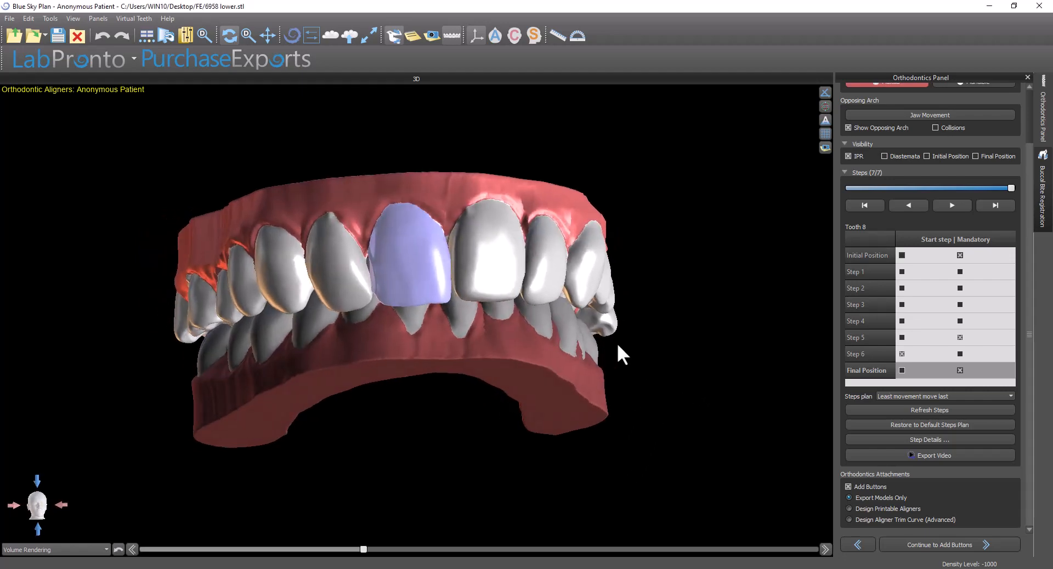
{"action": "left_click_drag", "start_coordinate": [618, 352], "coordinate": [692, 396]}
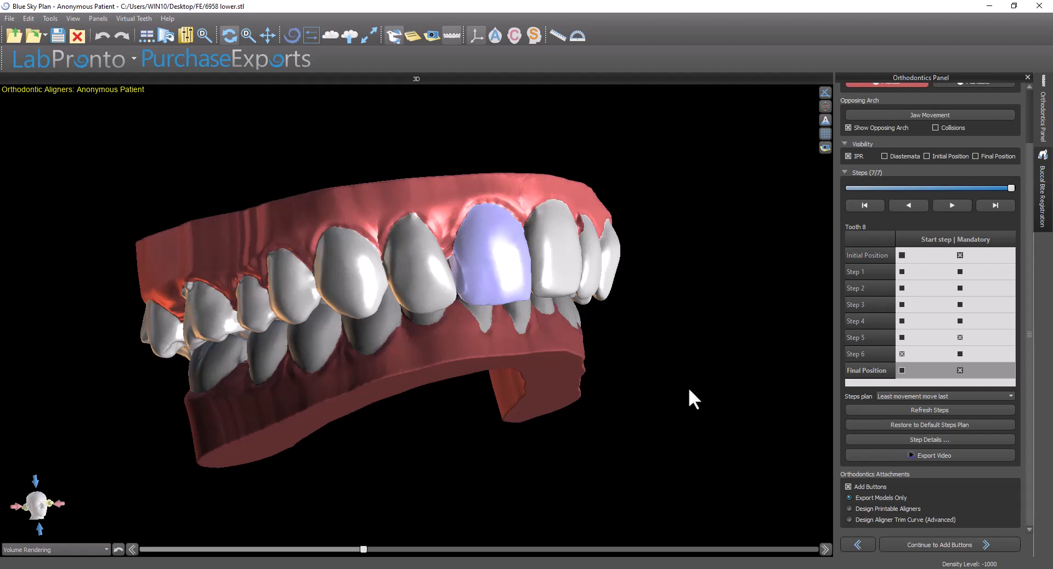
{"action": "left_click_drag", "start_coordinate": [692, 400], "coordinate": [493, 371]}
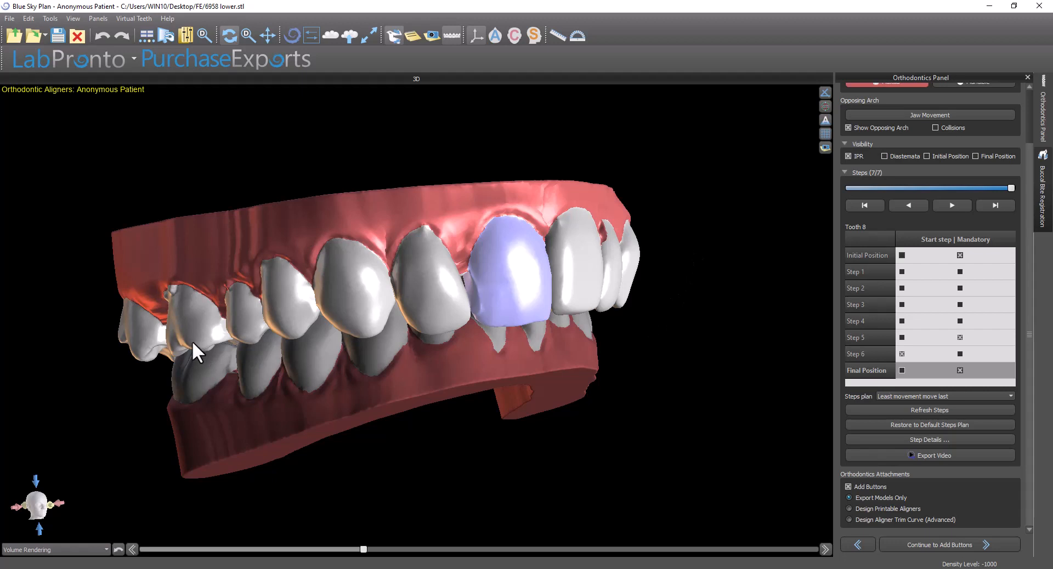
{"action": "mouse_move", "coordinate": [290, 306]}
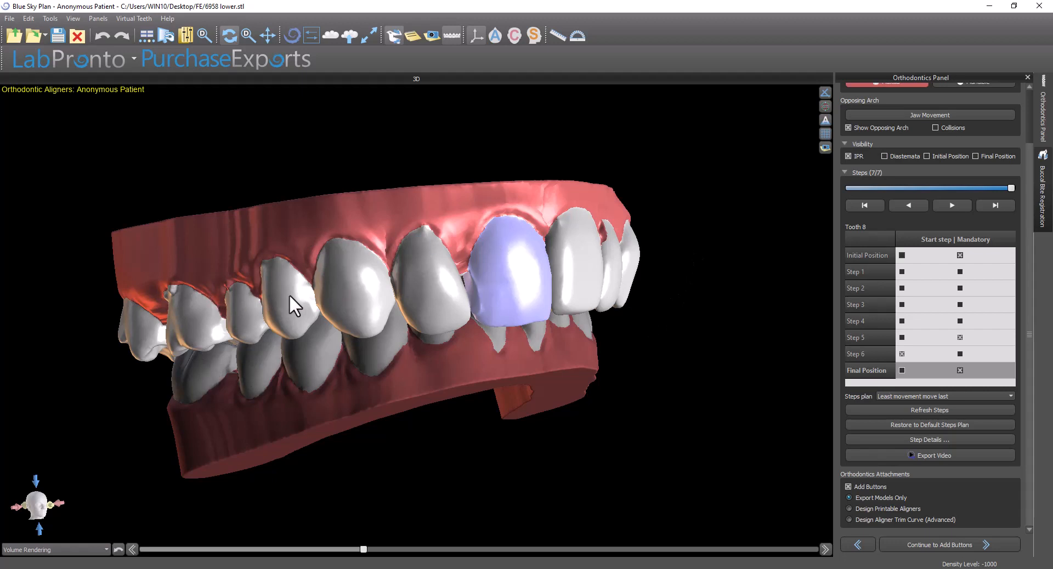
{"action": "mouse_move", "coordinate": [592, 382]}
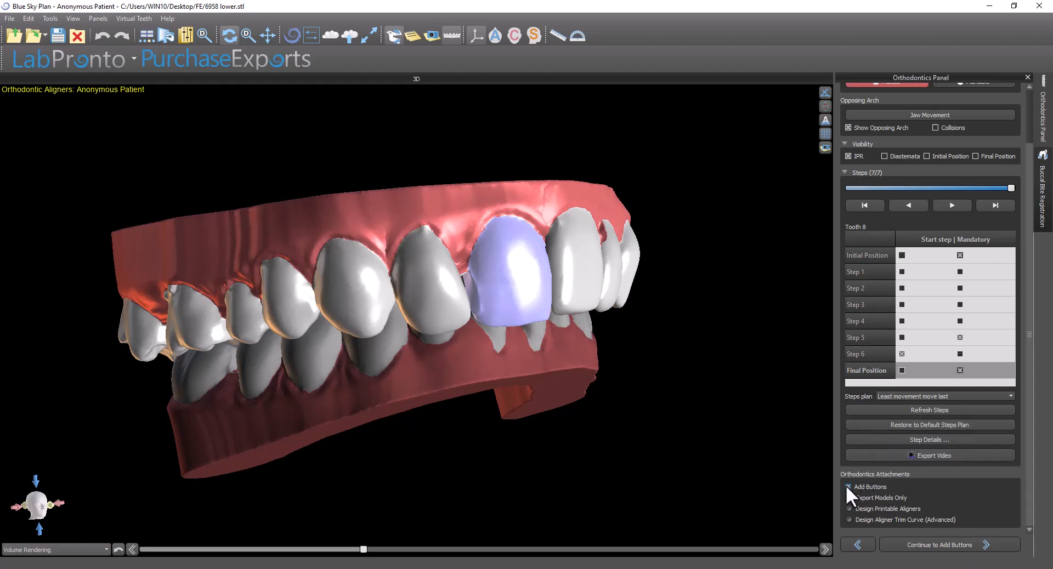
{"action": "left_click", "coordinate": [849, 498]}
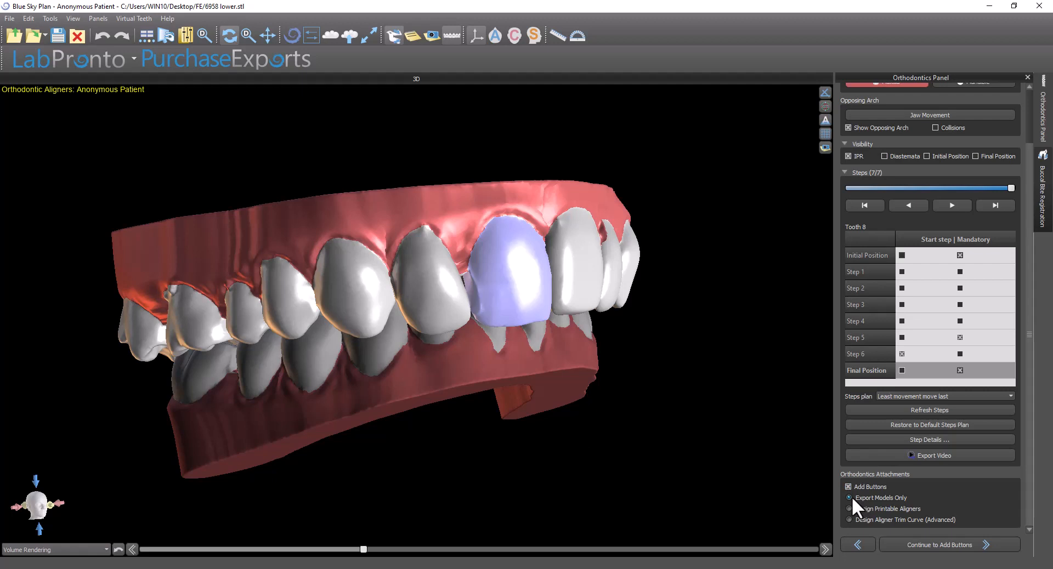
{"action": "mouse_move", "coordinate": [876, 512]}
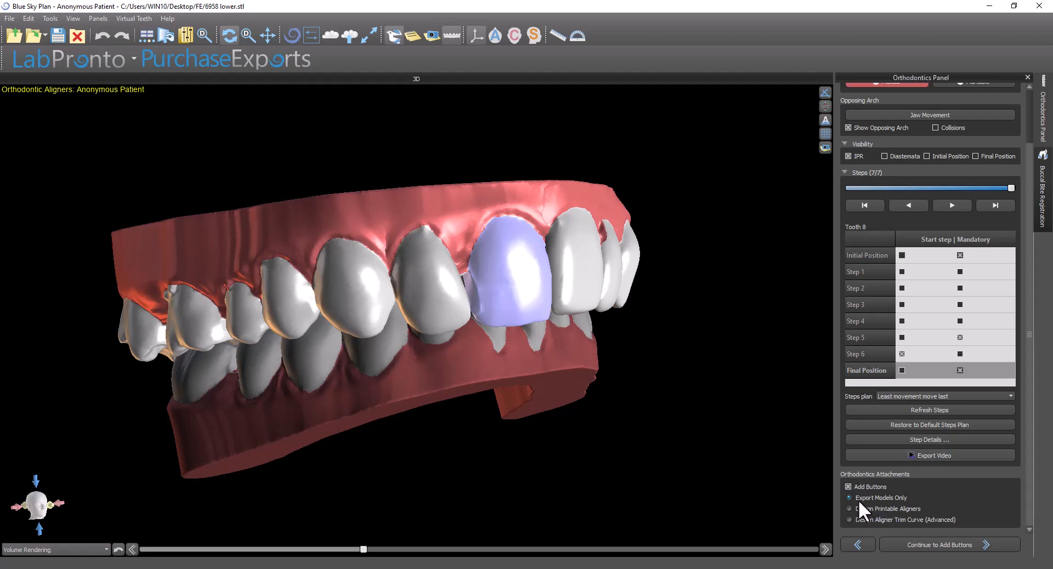
{"action": "mouse_move", "coordinate": [921, 523]}
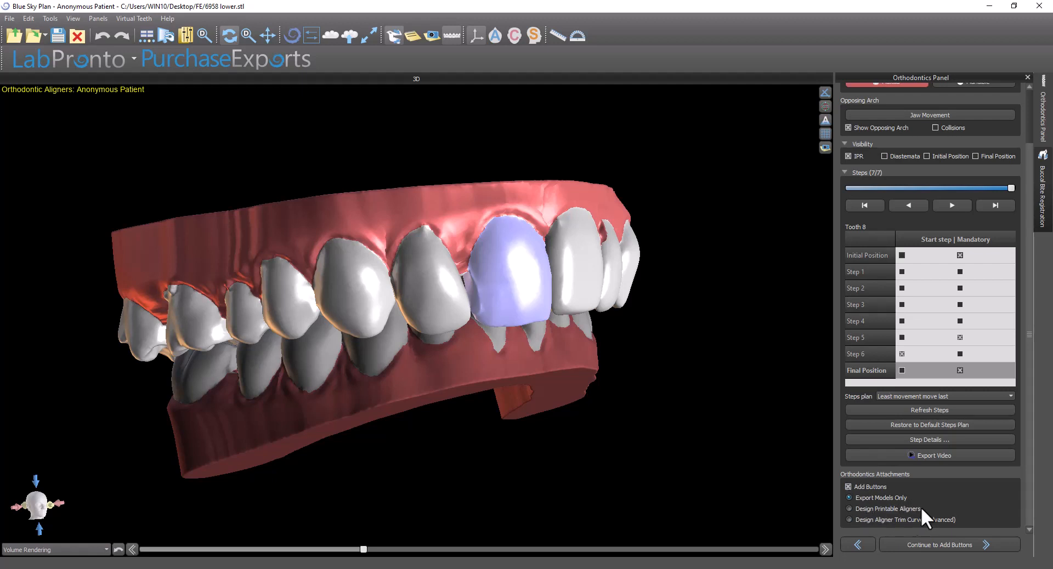
{"action": "mouse_move", "coordinate": [869, 530]}
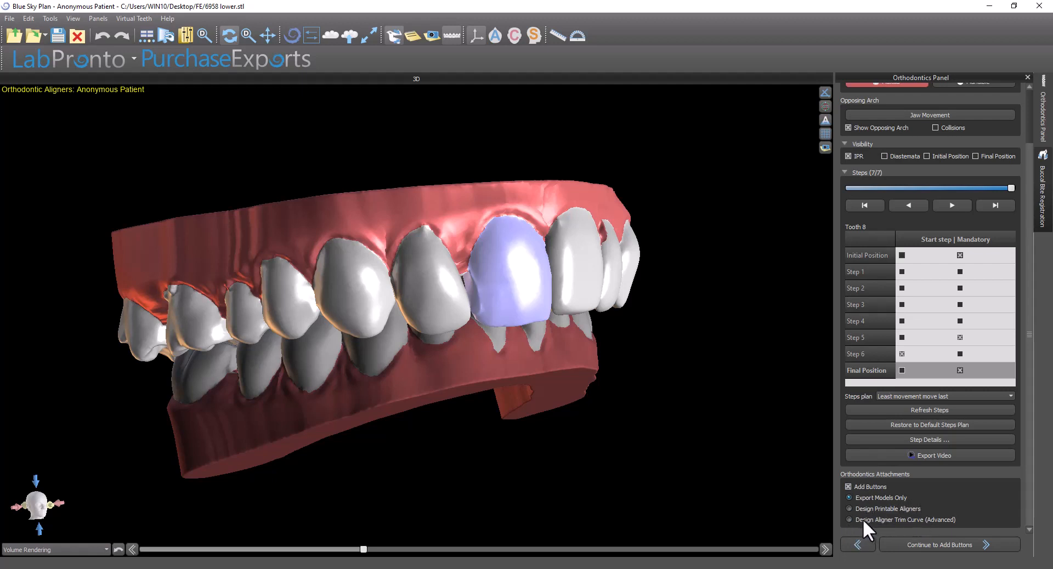
{"action": "mouse_move", "coordinate": [926, 545]}
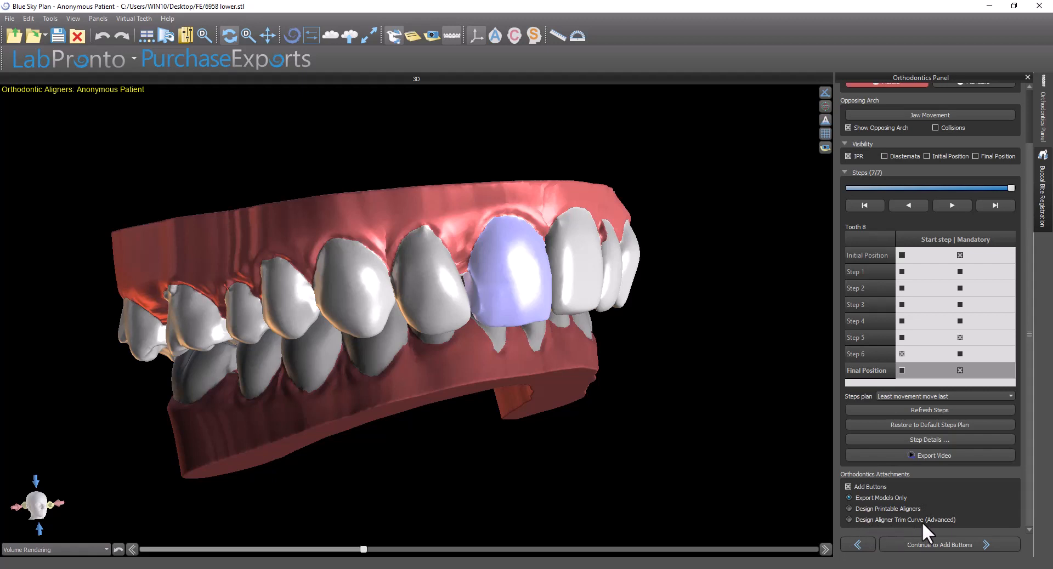
{"action": "mouse_move", "coordinate": [934, 529]}
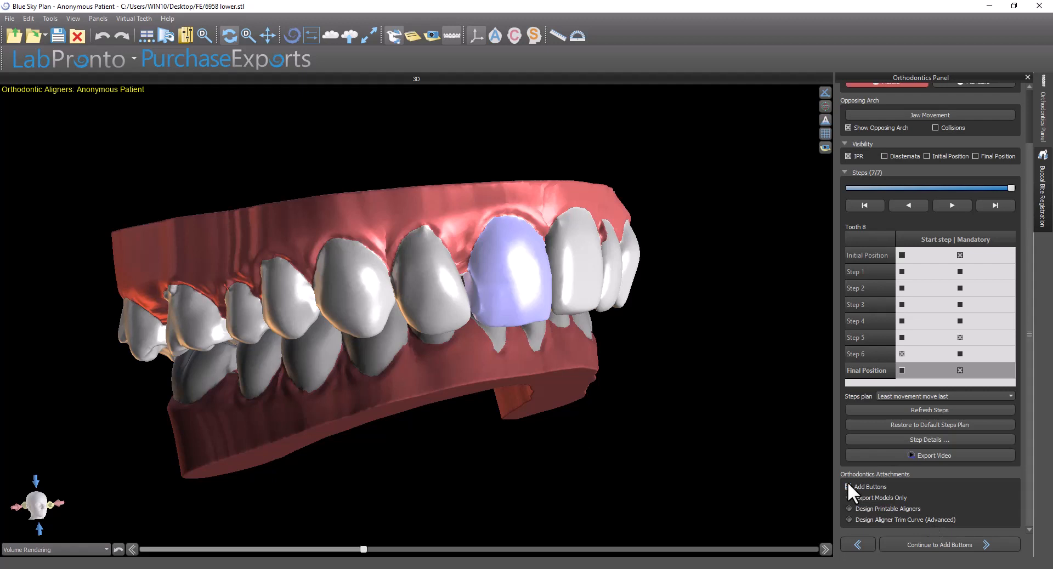
{"action": "left_click", "coordinate": [849, 498]}
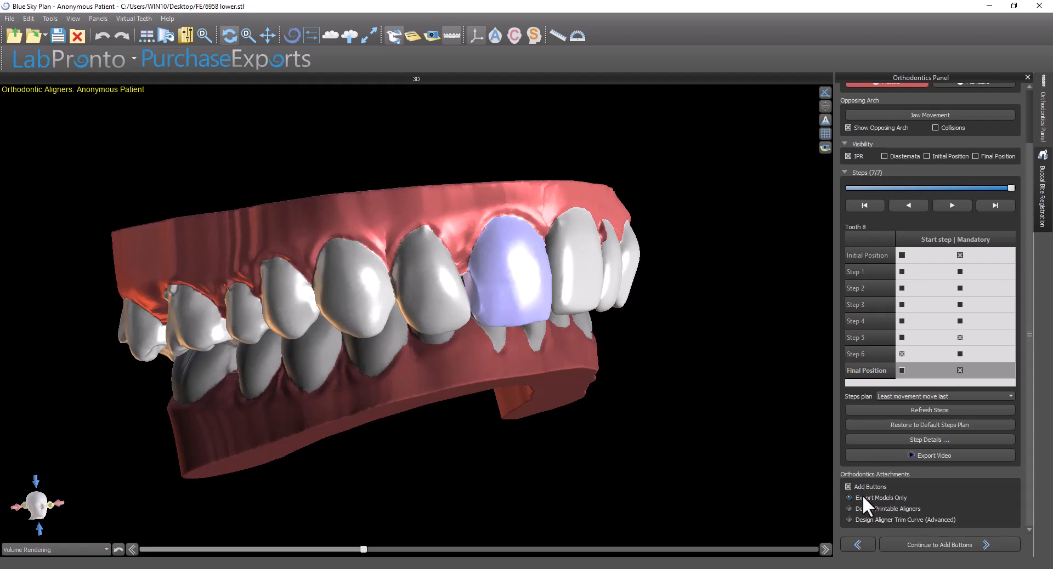
{"action": "mouse_move", "coordinate": [876, 511]}
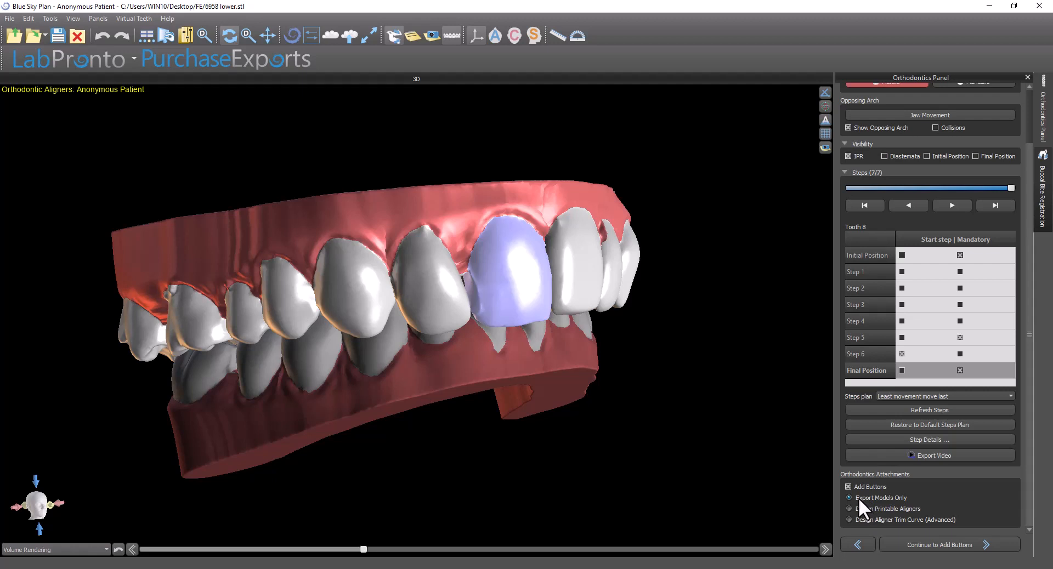
{"action": "mouse_move", "coordinate": [743, 501]}
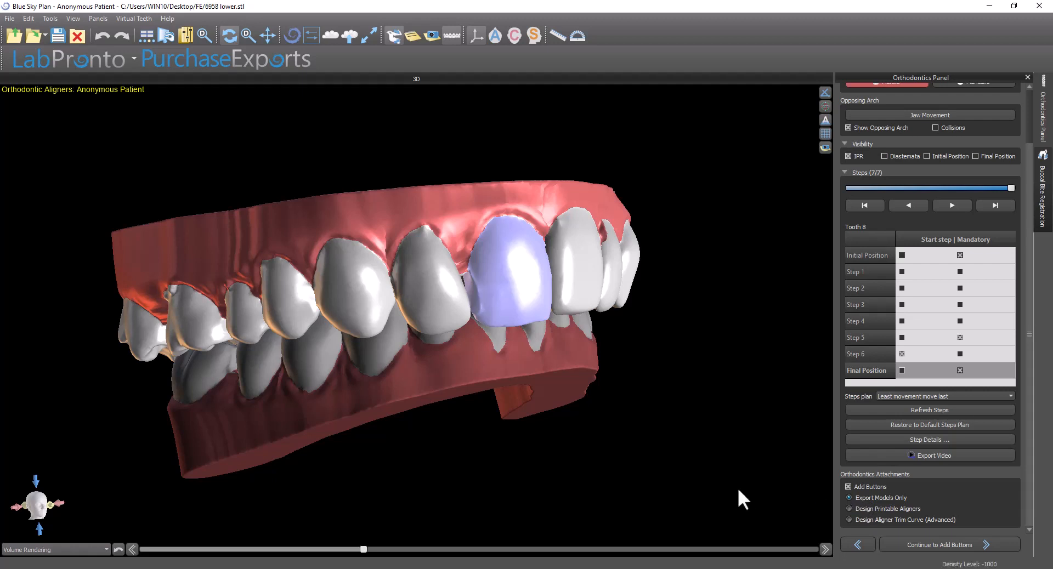
{"action": "mouse_move", "coordinate": [728, 484]}
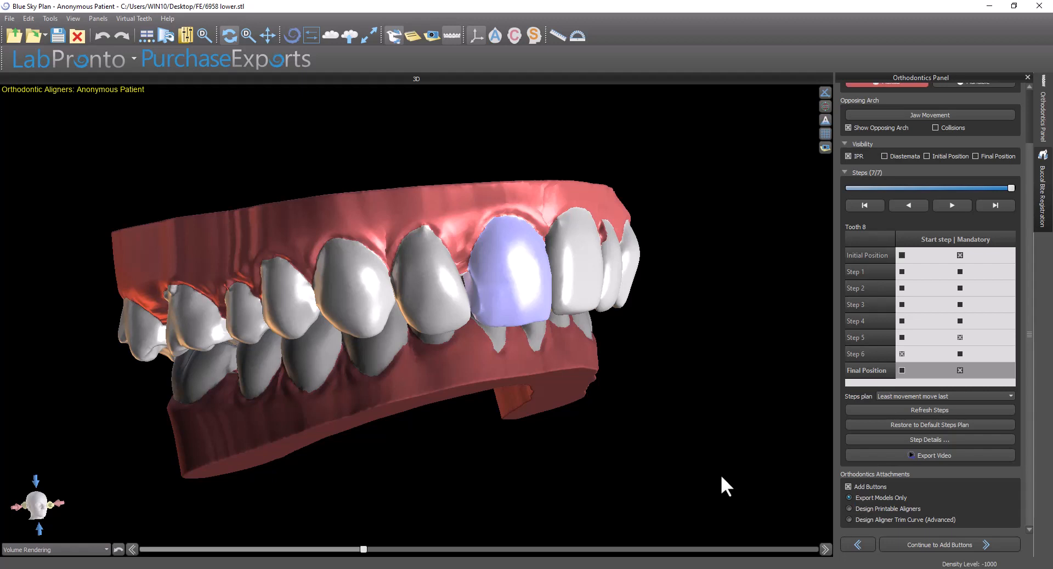
{"action": "mouse_move", "coordinate": [744, 479]}
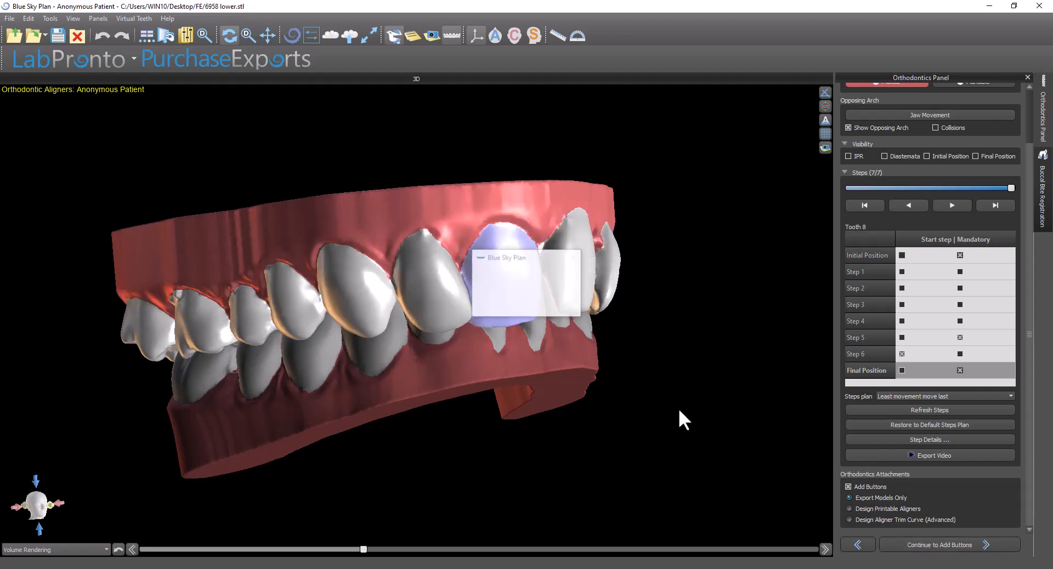
{"action": "left_click", "coordinate": [934, 560]}
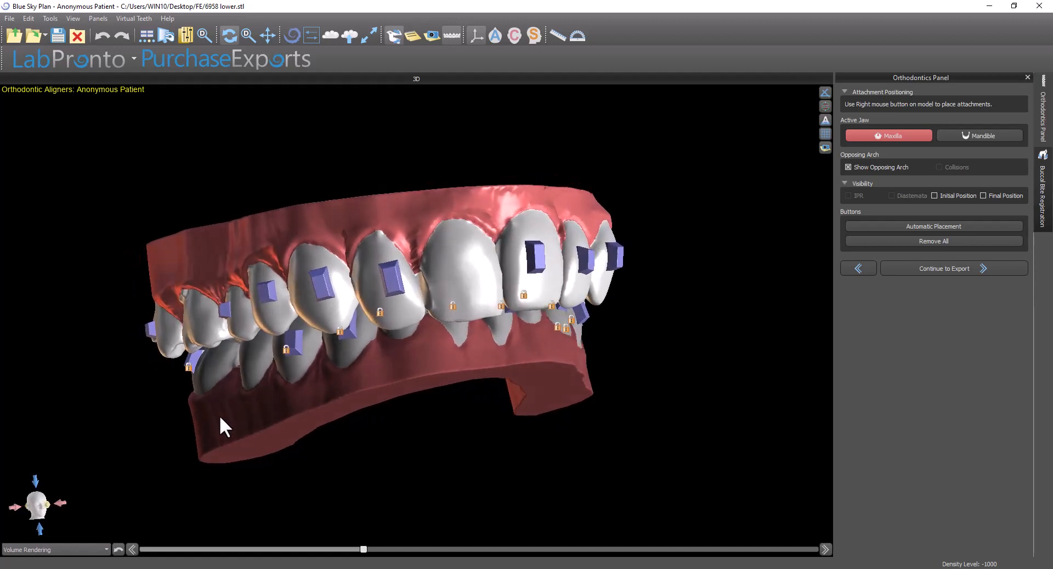
{"action": "left_click_drag", "start_coordinate": [221, 426], "coordinate": [281, 442]}
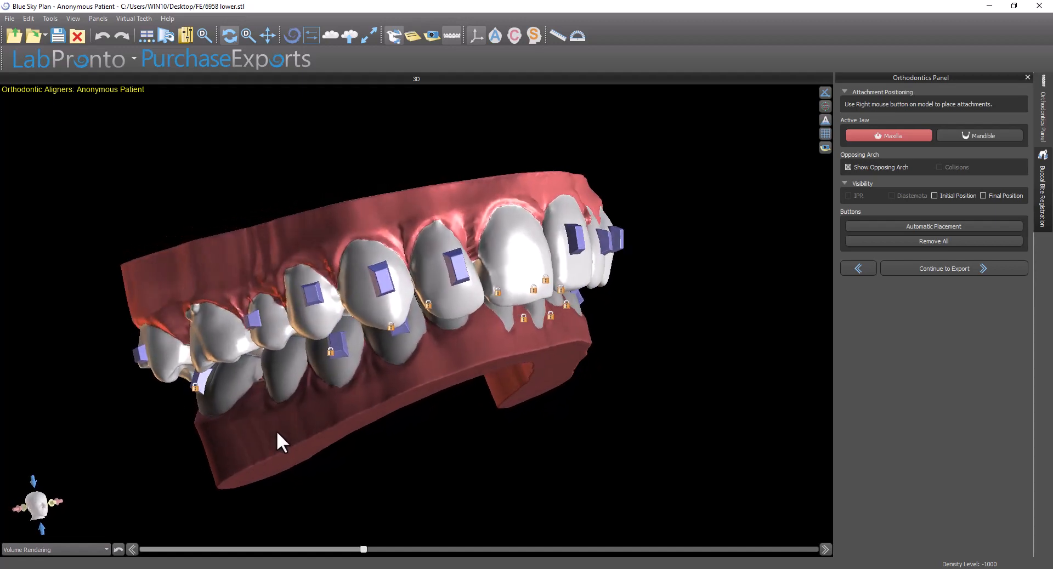
{"action": "left_click_drag", "start_coordinate": [282, 443], "coordinate": [242, 430]}
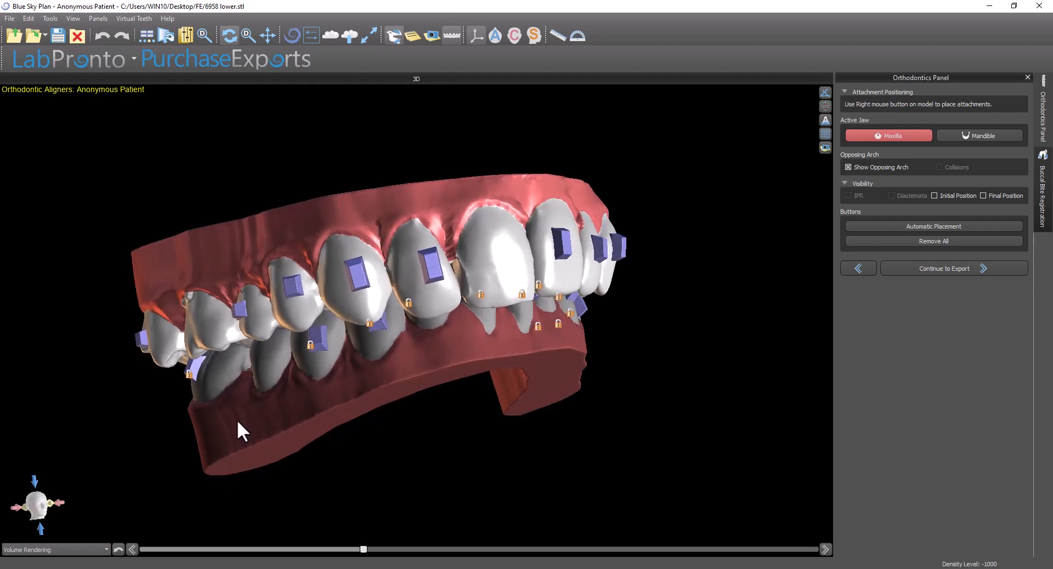
{"action": "mouse_move", "coordinate": [296, 480]}
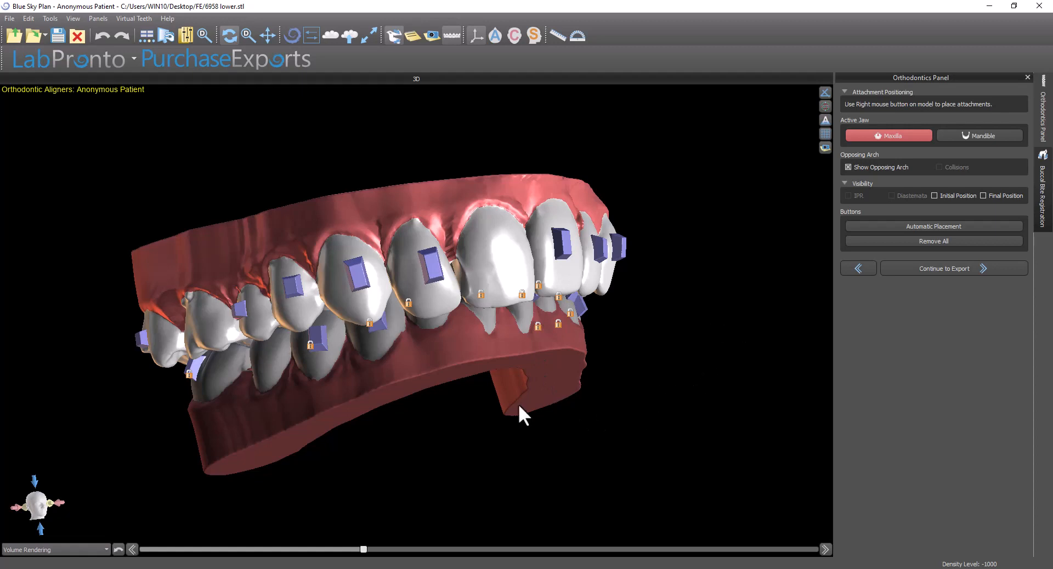
{"action": "mouse_move", "coordinate": [693, 400]}
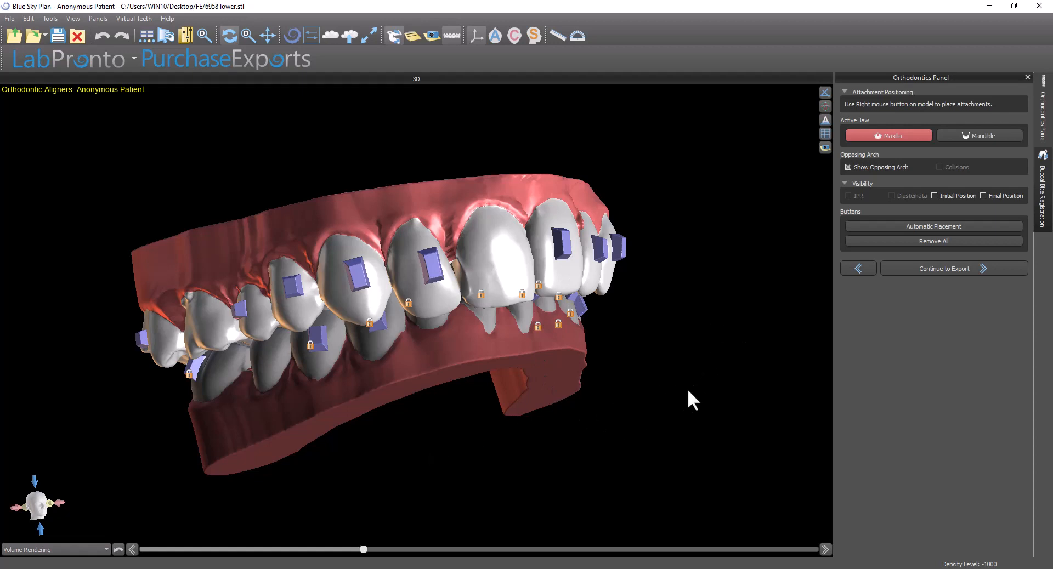
{"action": "mouse_move", "coordinate": [726, 268]}
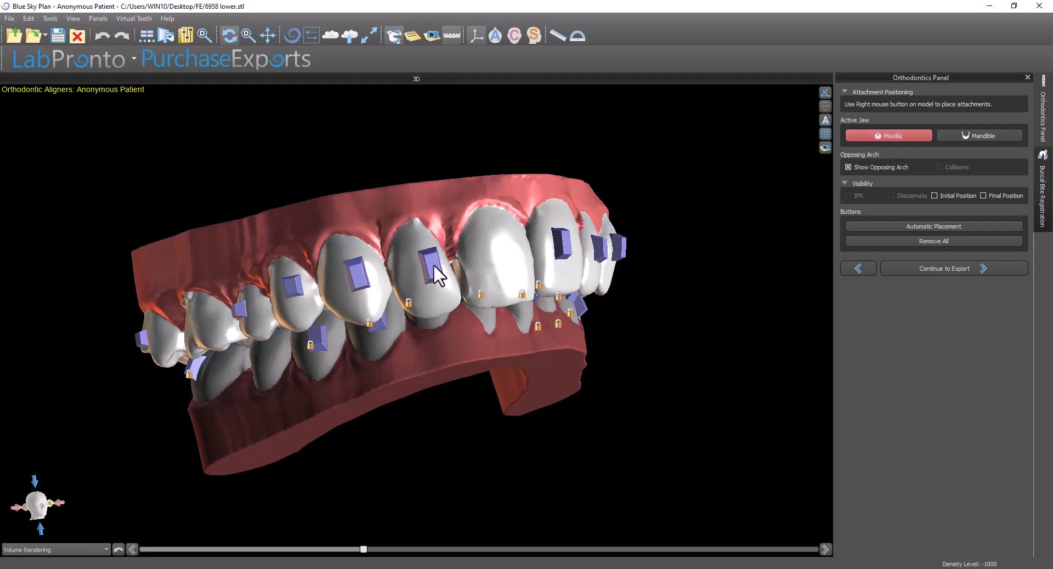
- Remove the selected button from an upper front tooth and orbit toward the upper front teeth
{"action": "left_click", "coordinate": [430, 265]}
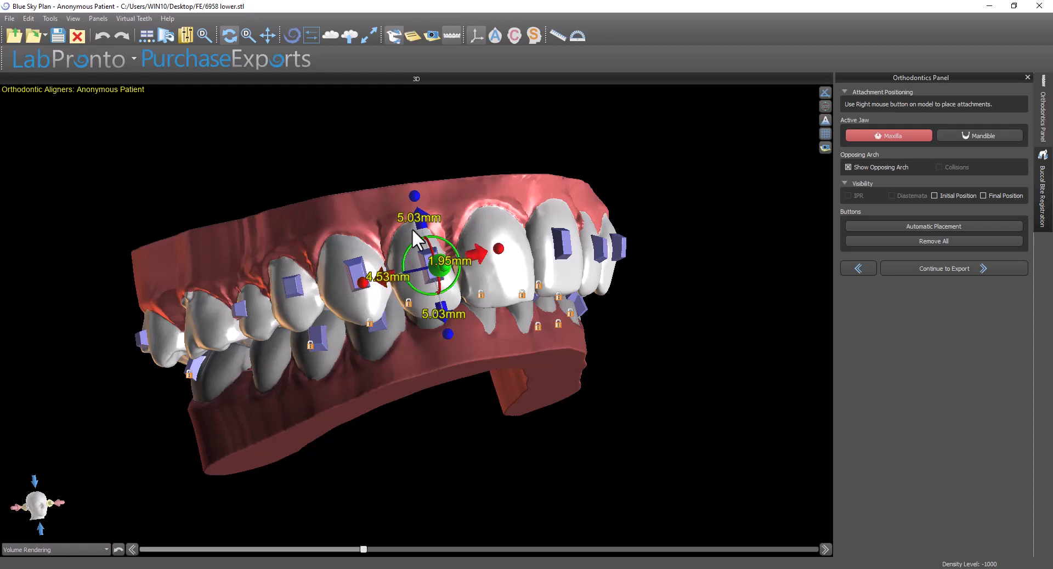
{"action": "mouse_move", "coordinate": [430, 415]}
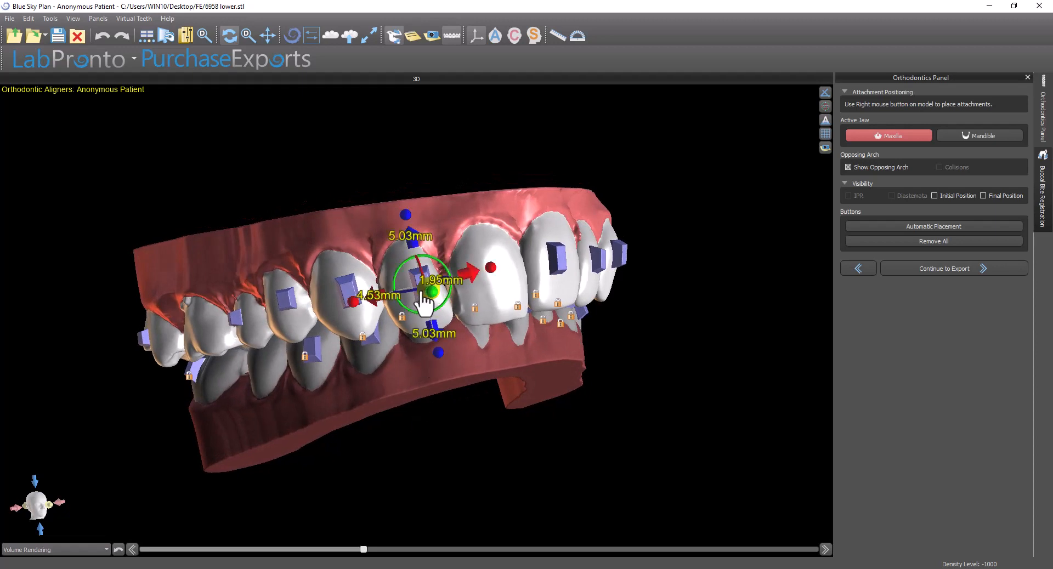
{"action": "mouse_move", "coordinate": [423, 300]}
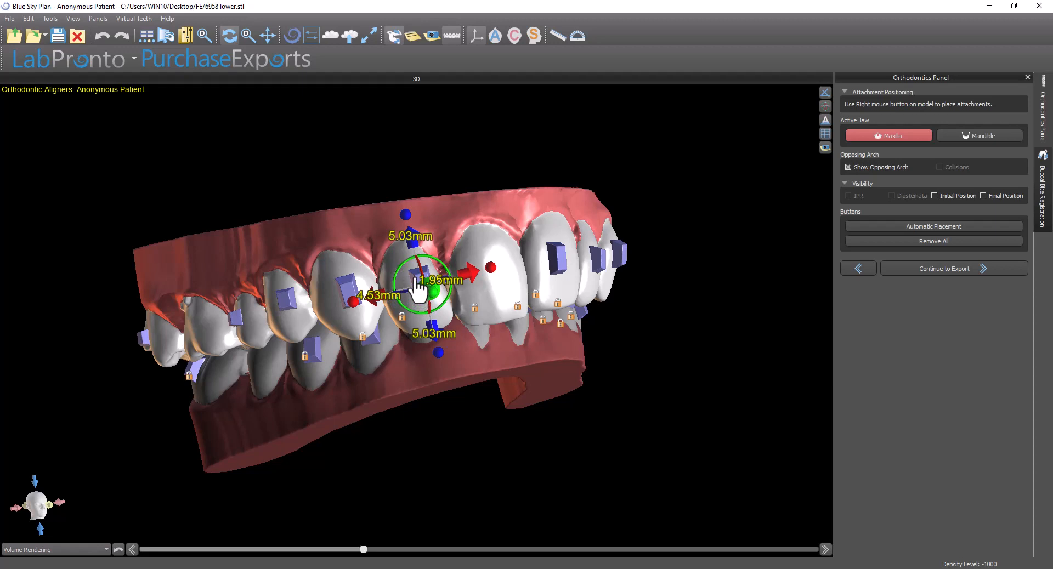
{"action": "right_click", "coordinate": [414, 283]}
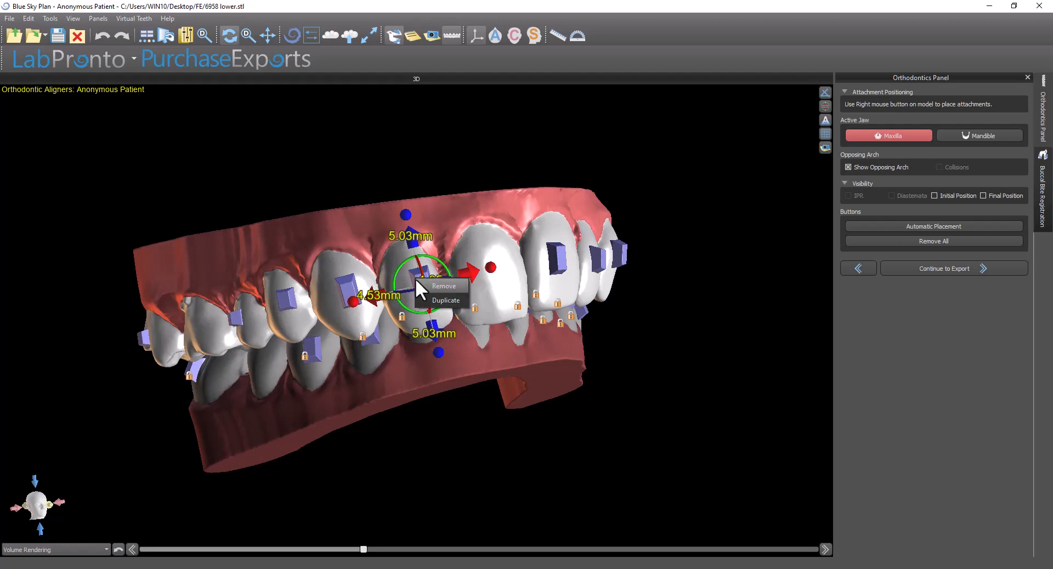
{"action": "mouse_move", "coordinate": [424, 294]}
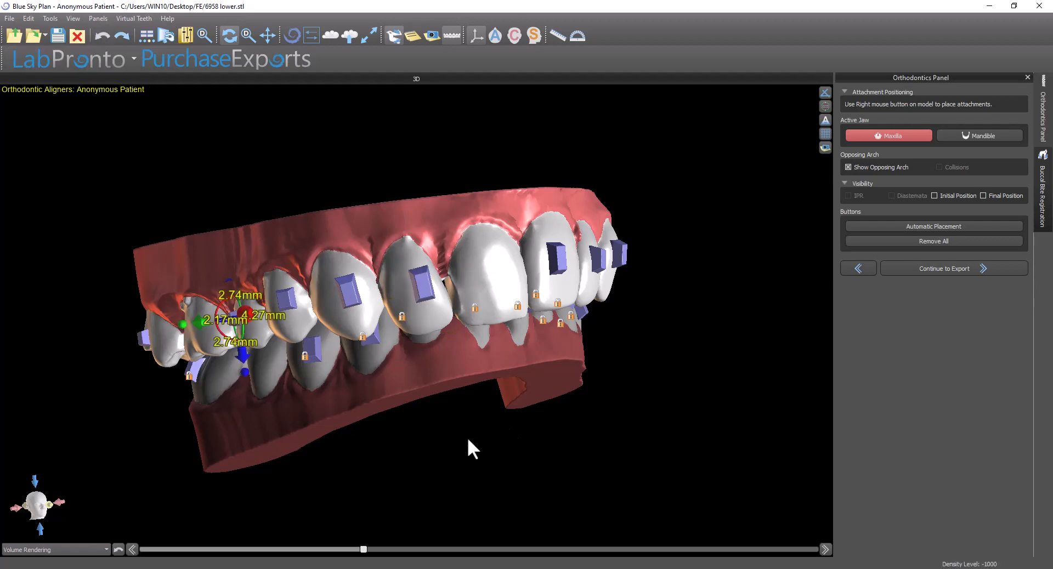
{"action": "left_click_drag", "start_coordinate": [470, 448], "coordinate": [601, 372]}
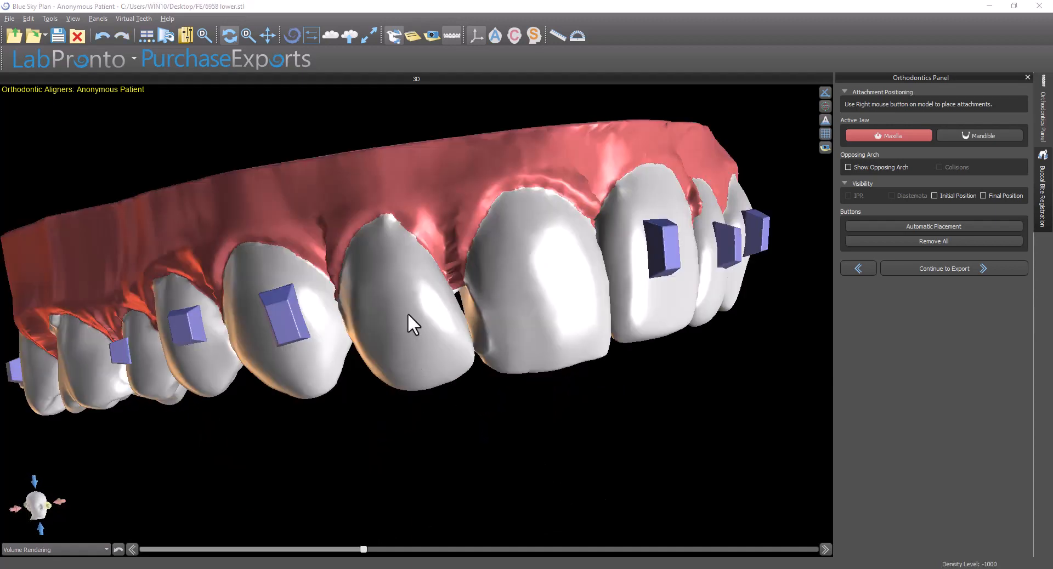
- Add a new button to the bare tooth, choosing the Standard set and the rectangular shape
{"action": "right_click", "coordinate": [410, 324]}
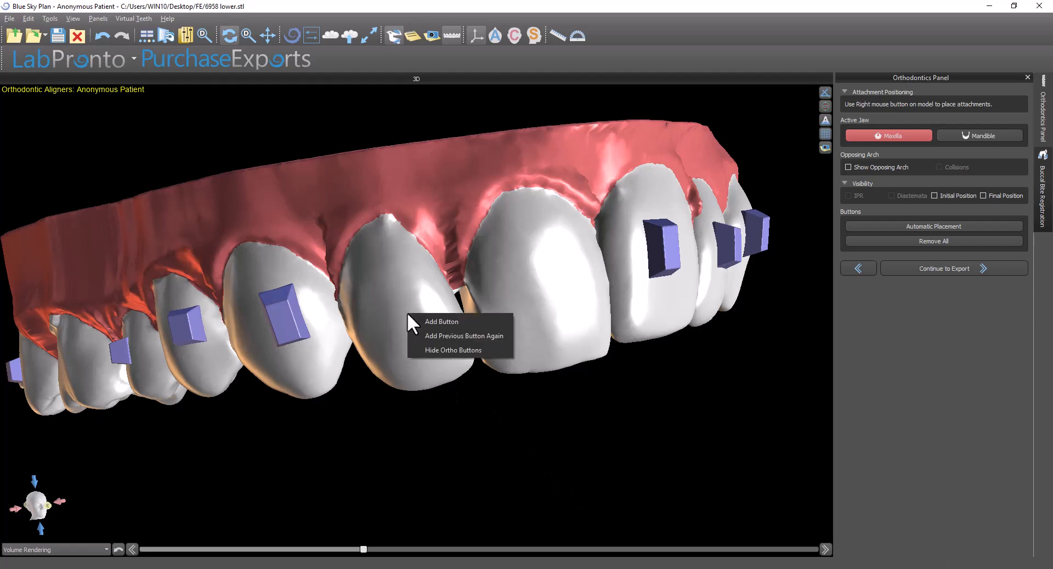
{"action": "left_click", "coordinate": [441, 322]}
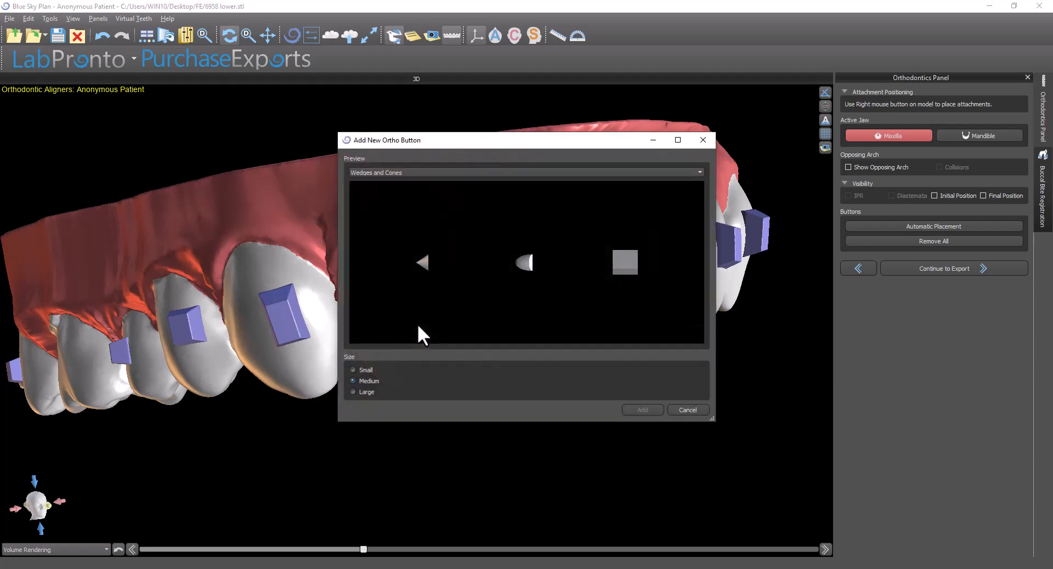
{"action": "mouse_move", "coordinate": [389, 213]}
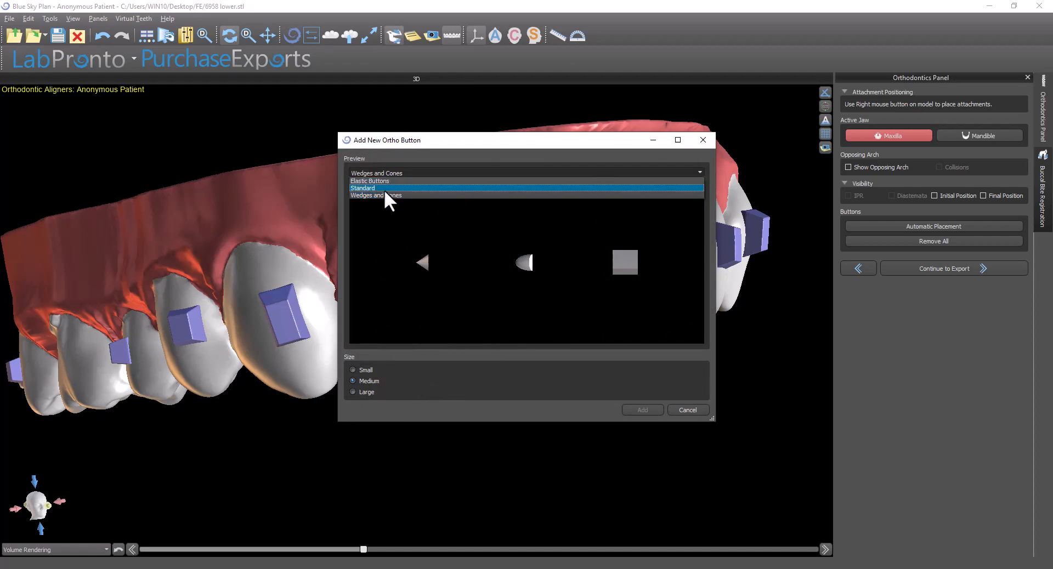
{"action": "left_click", "coordinate": [368, 188]}
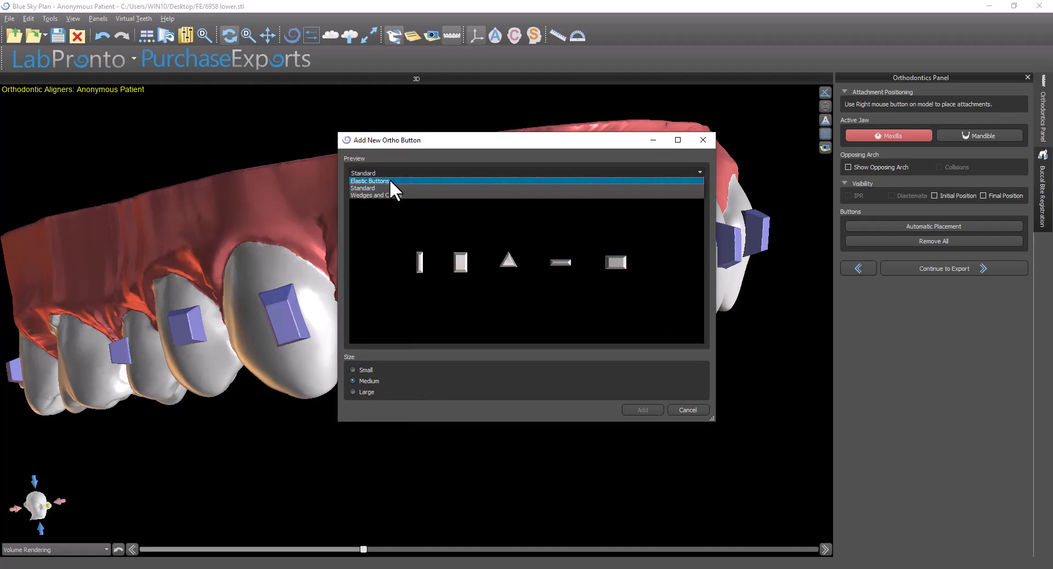
{"action": "left_click", "coordinate": [369, 173]}
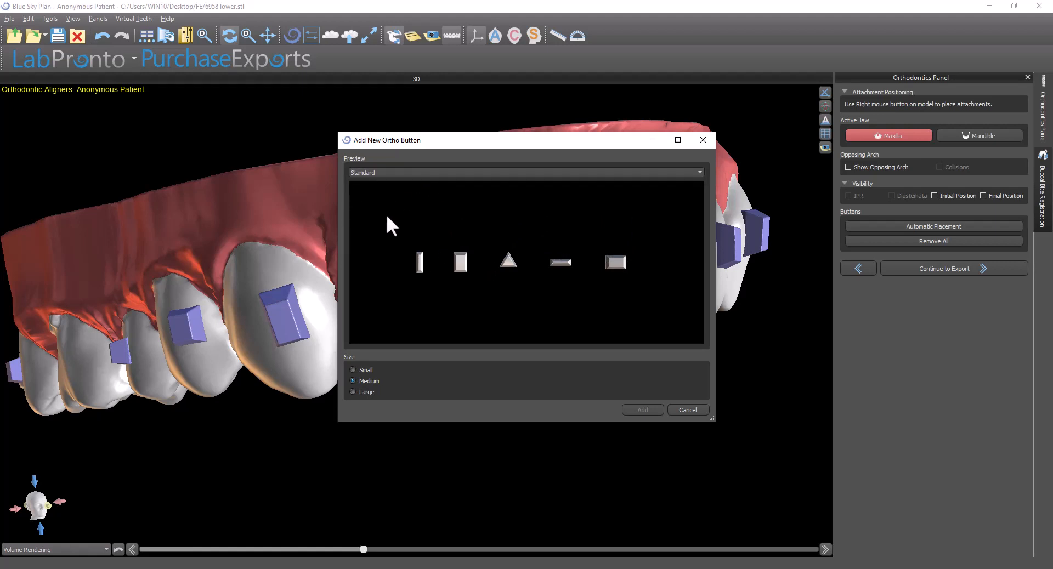
{"action": "left_click", "coordinate": [461, 262]}
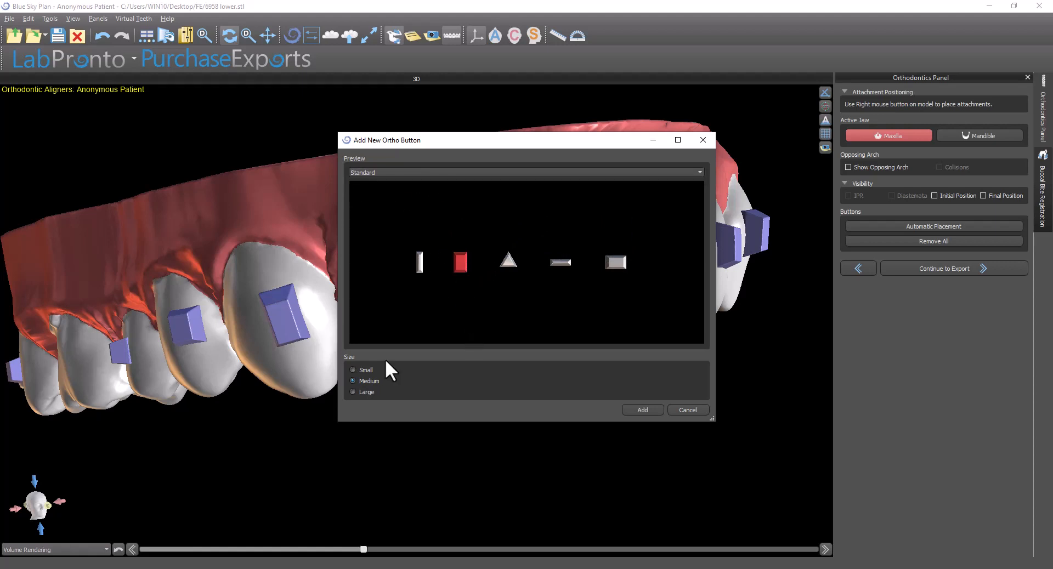
{"action": "mouse_move", "coordinate": [367, 371]}
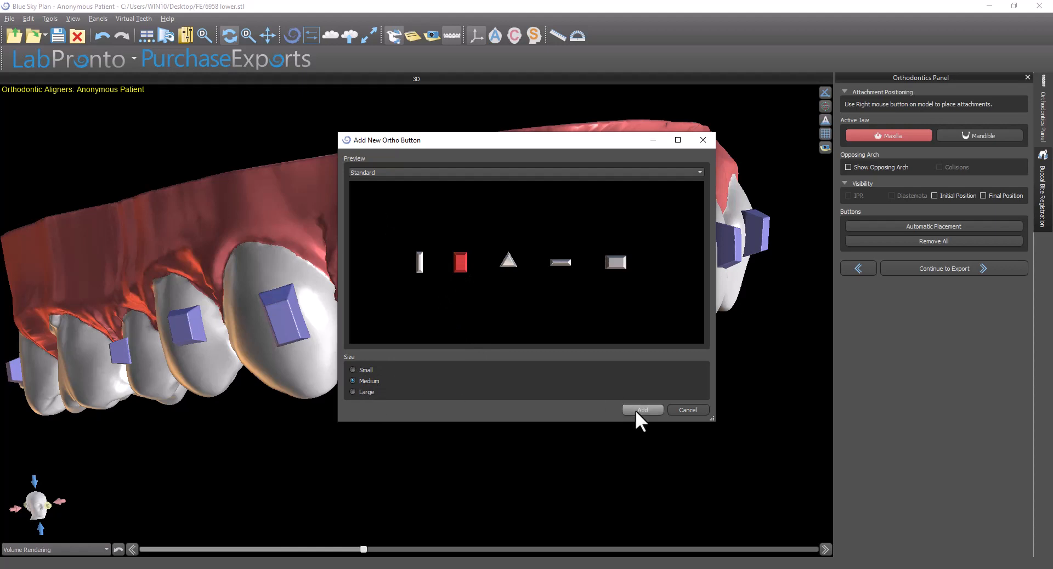
- Confirm adding the chosen rectangular button to the bare upper front tooth
{"action": "left_click", "coordinate": [643, 410]}
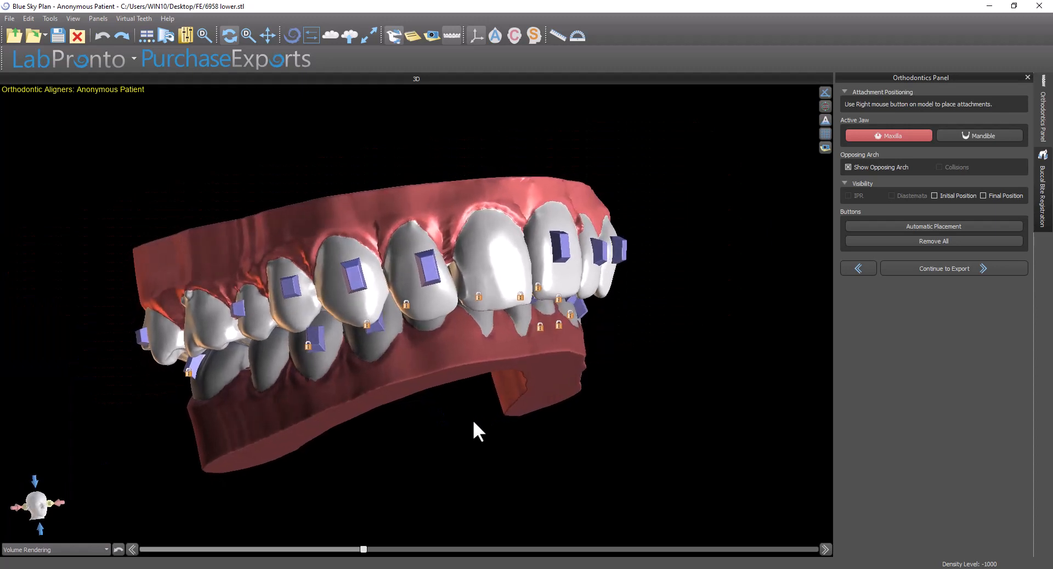
{"action": "mouse_move", "coordinate": [465, 427]}
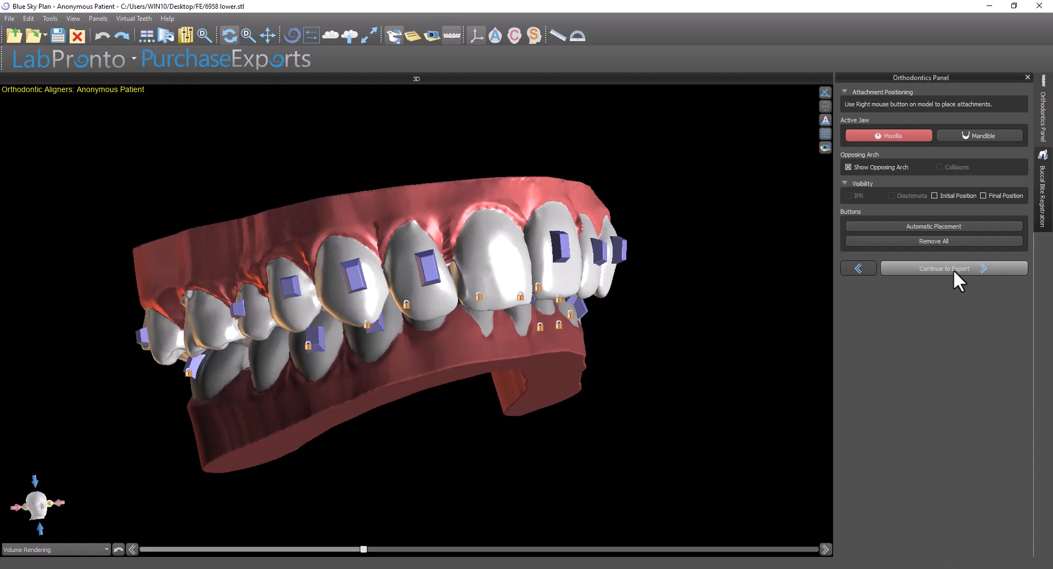
{"action": "mouse_move", "coordinate": [676, 465]}
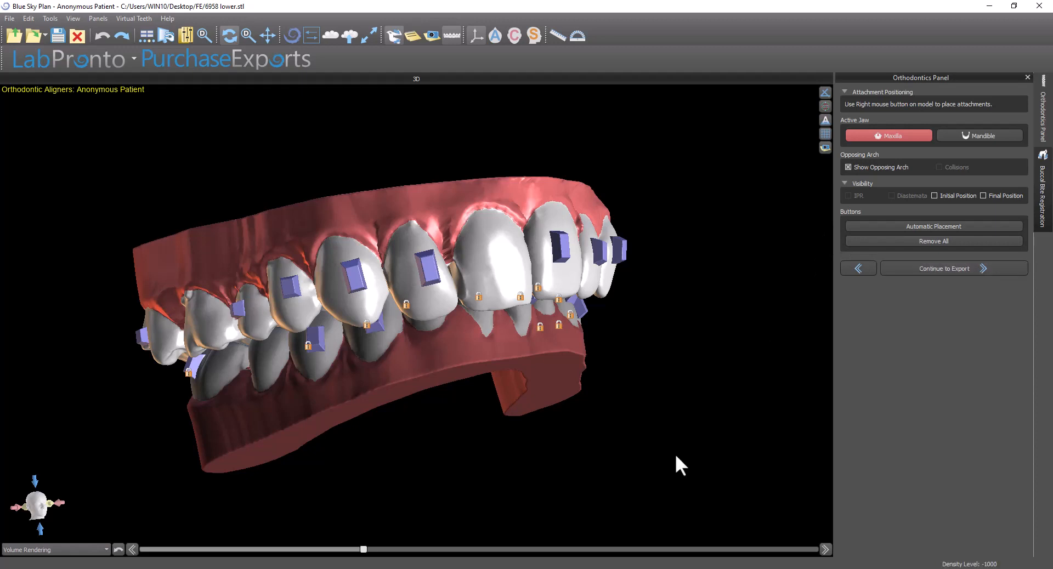
{"action": "mouse_move", "coordinate": [803, 510]}
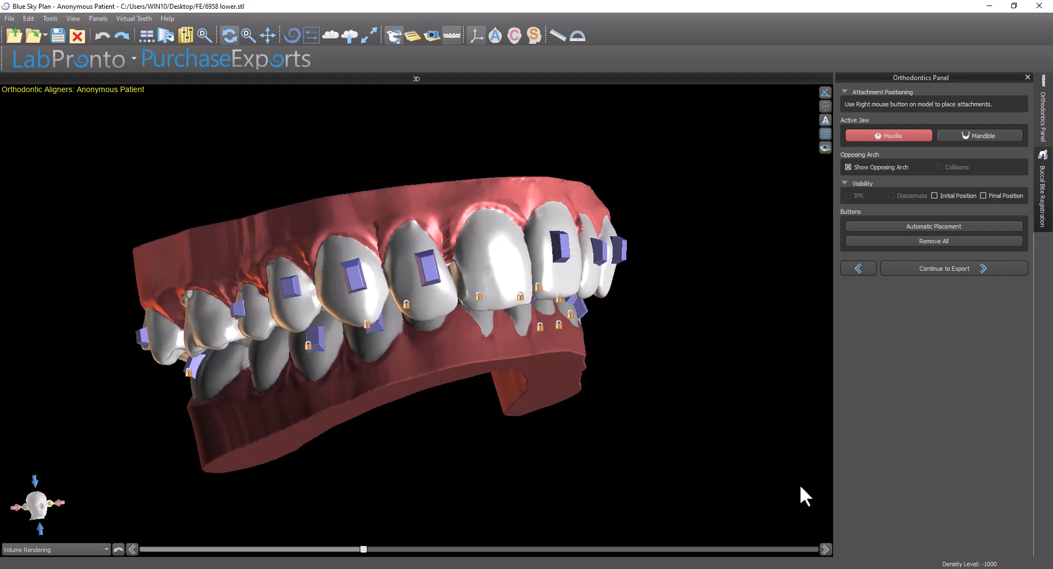